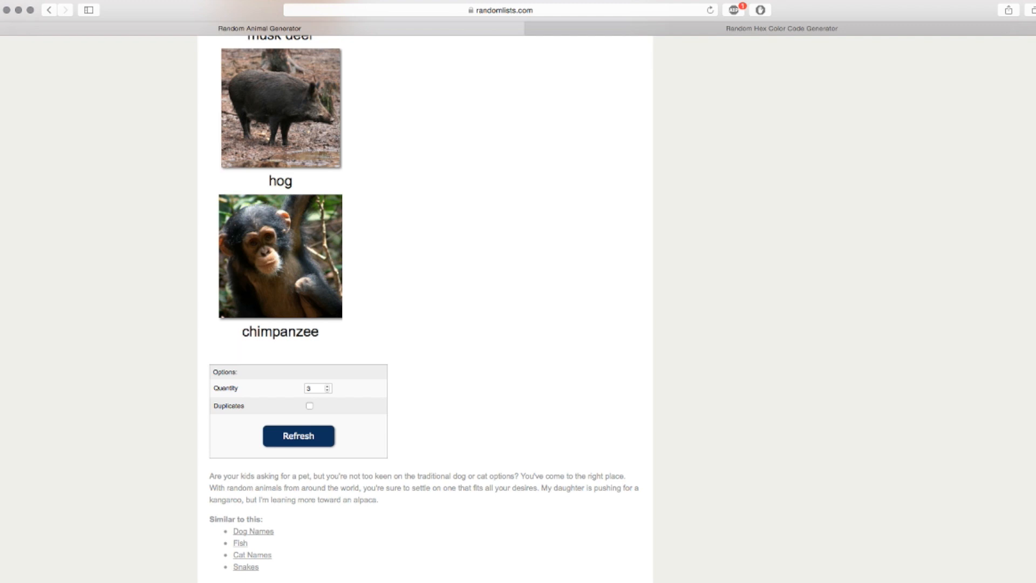
mouse_move(335, 430)
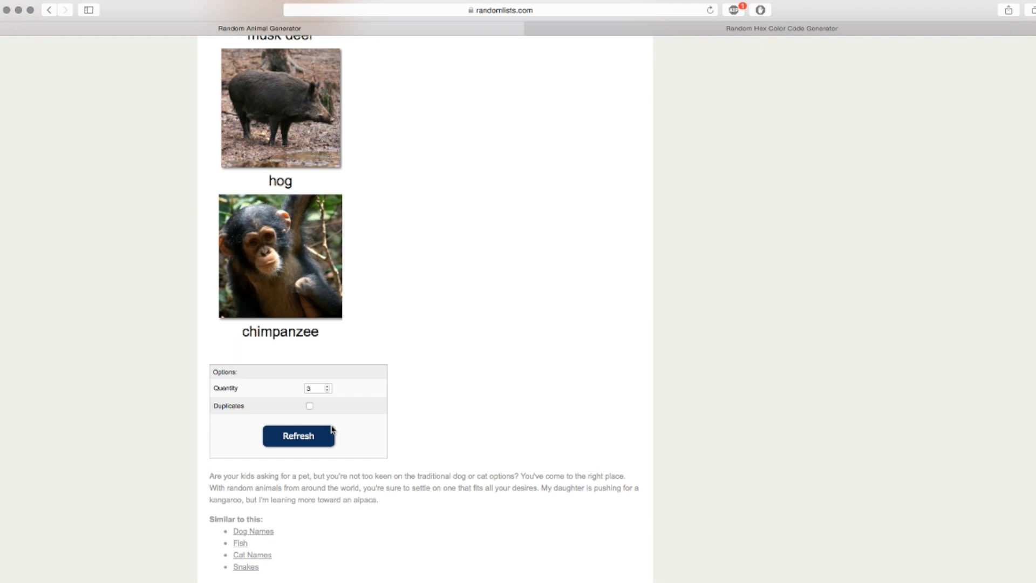
mouse_move(311, 440)
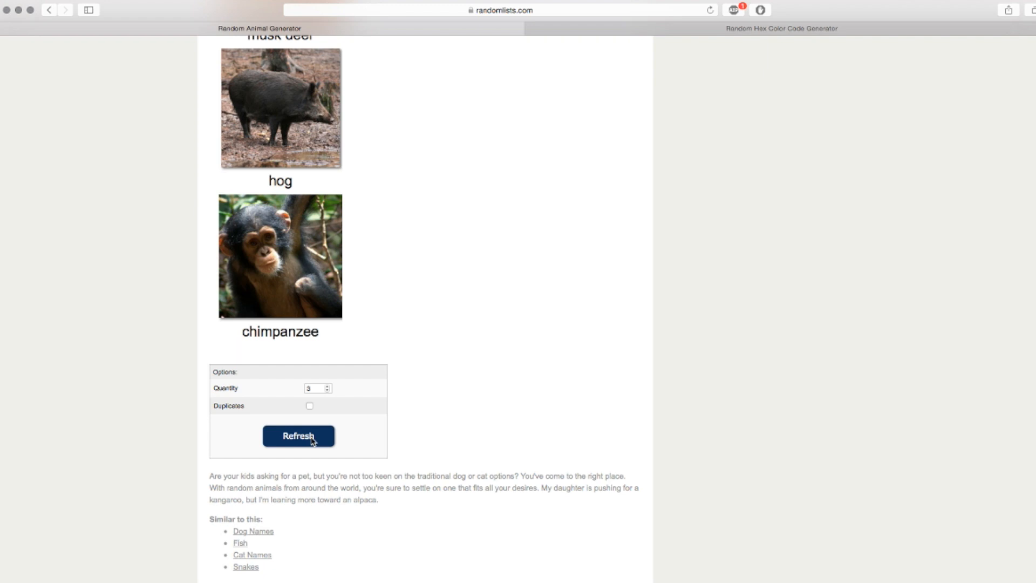
mouse_move(329, 433)
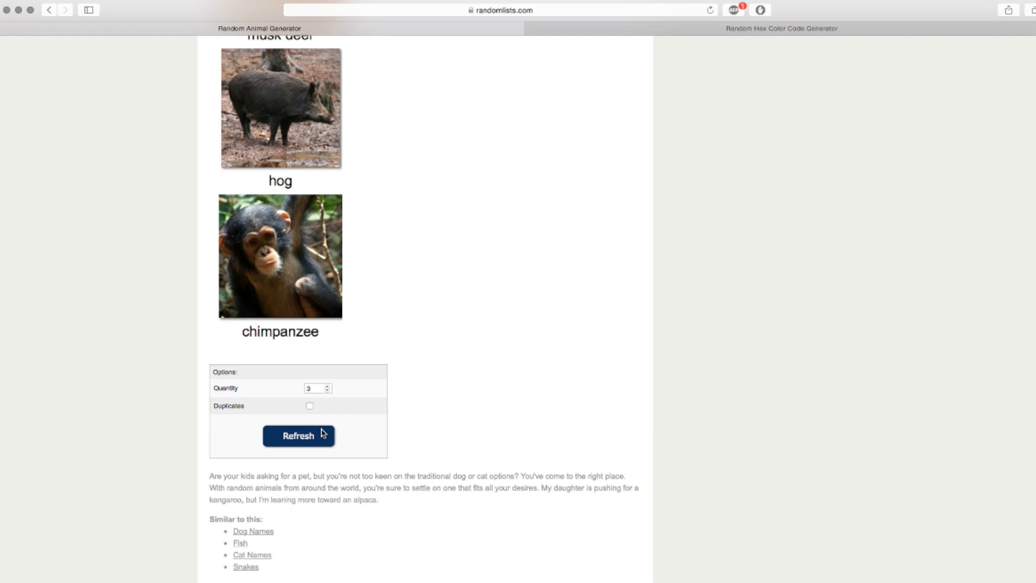
Step: Refresh the random animal generator and review the three results: aardvark, marmoset, bear
left_click(298, 436)
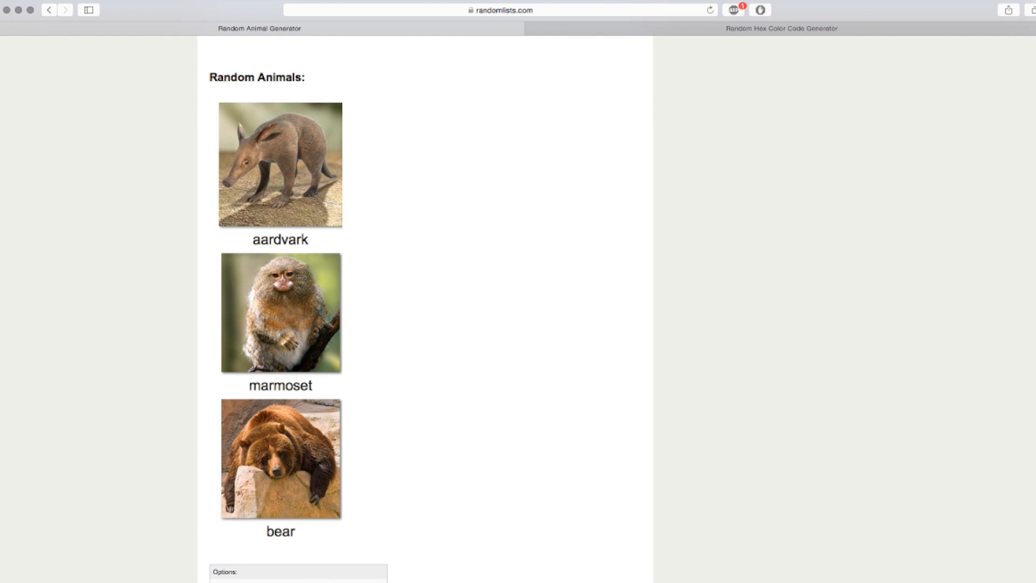
scroll("down", 3)
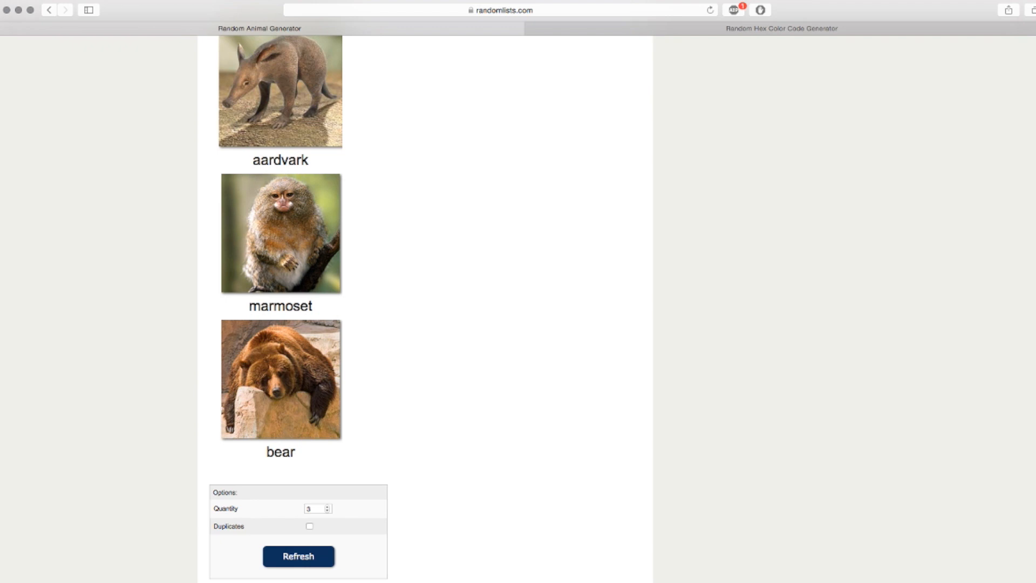
scroll("up", 3)
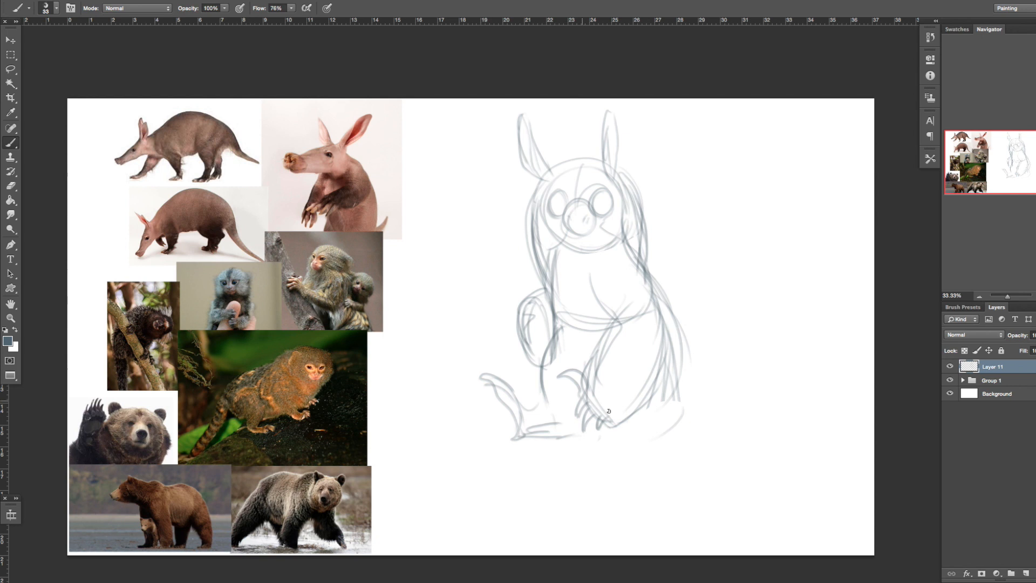
Step: Add more strokes to the rough creature sketch beside the animal photos
left_click_drag(595, 396, 694, 476)
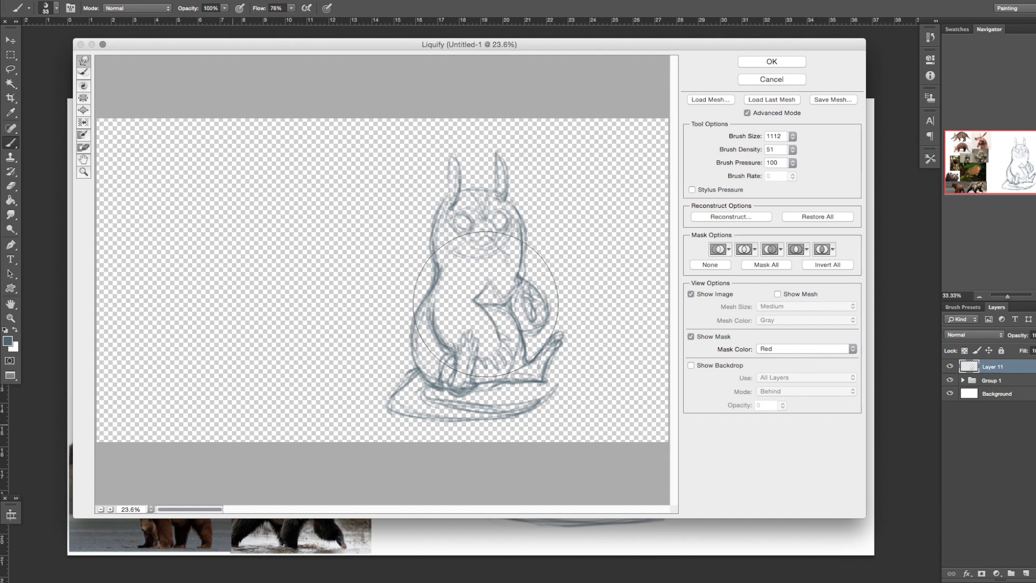
Step: Push part of the rough sketch into a new shape with Forward Warp
left_click(771, 61)
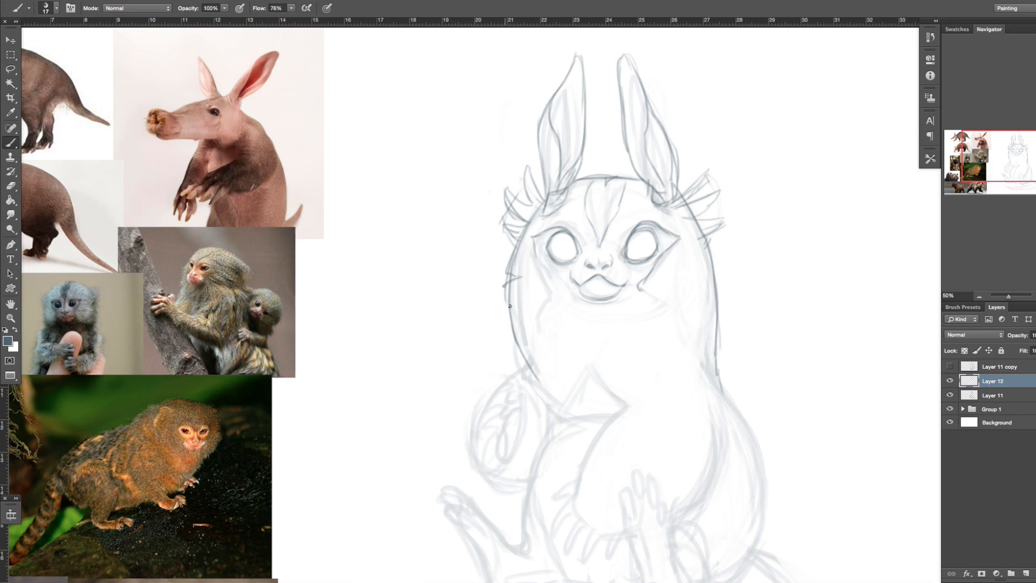
Step: Scroll the canvas while redrawing the head, ears, eyes and snout
scroll("down", 3)
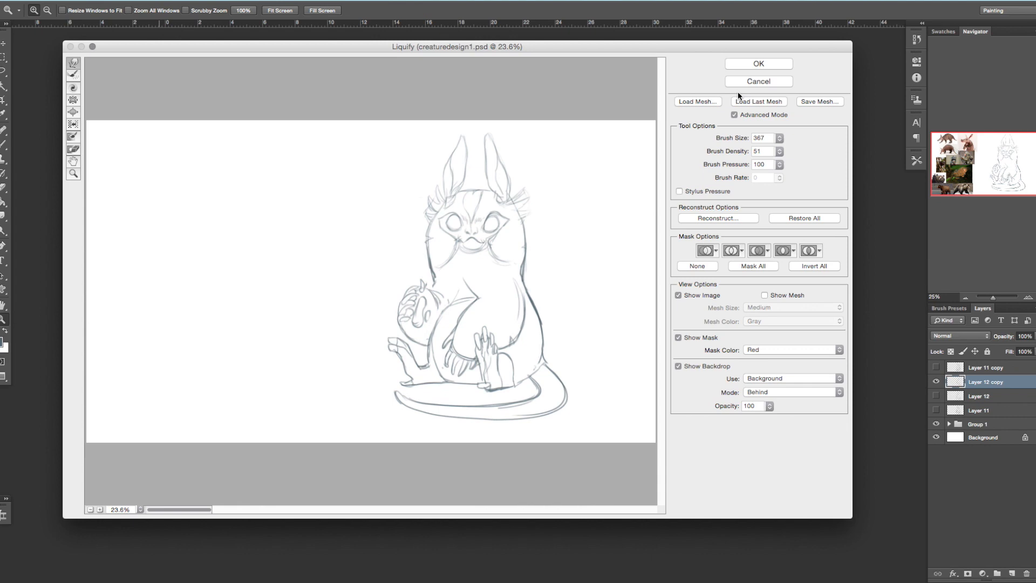
Step: Apply the Liquify reshaping to the creature sketch
left_click(758, 63)
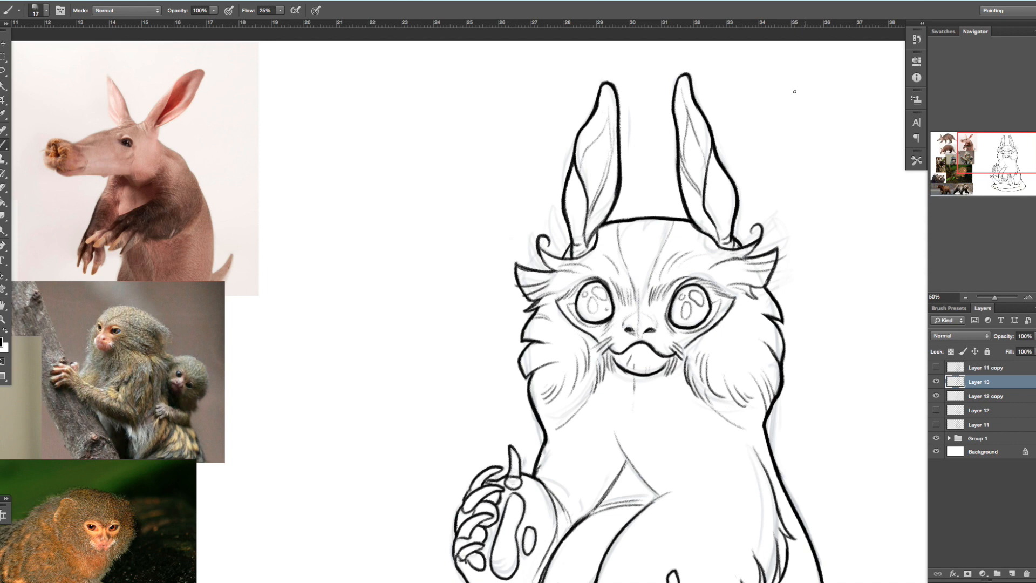
Step: Scroll the canvas while tracing bold black outlines over the sketch
scroll("down", 3)
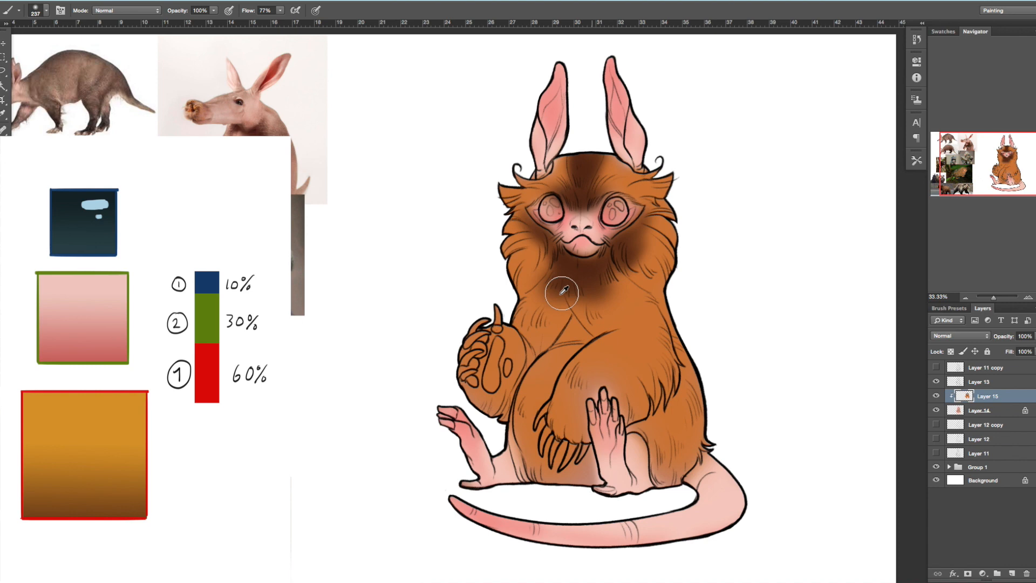
Step: Paint darker brown fur across the creature's chest
left_click_drag(562, 294, 562, 476)
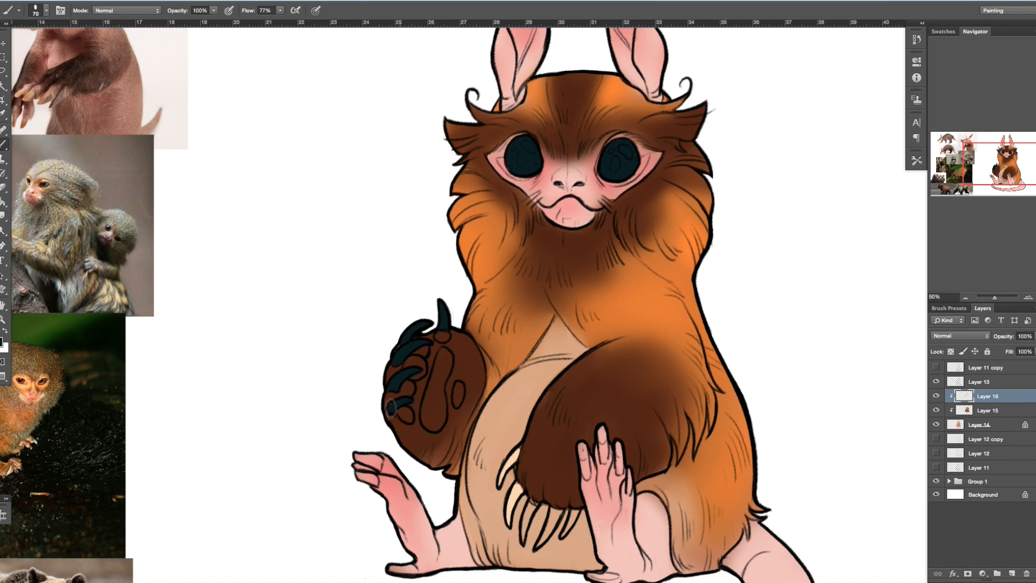
Step: Scroll the canvas while painting dark eyes, claws, beige belly and shading
scroll("down", 3)
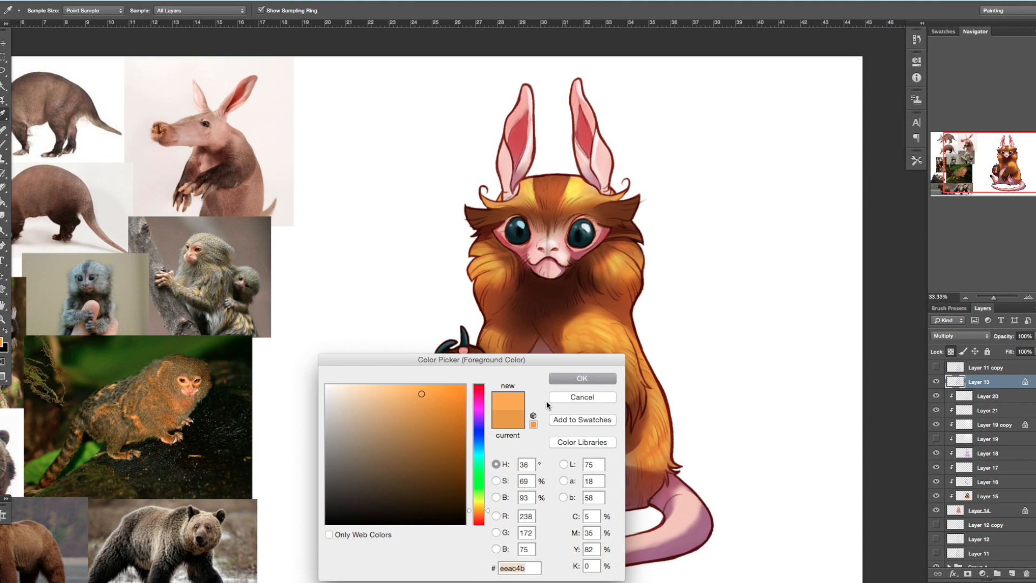
Step: Confirm golden orange as the paint colour for fur highlights
left_click(581, 378)
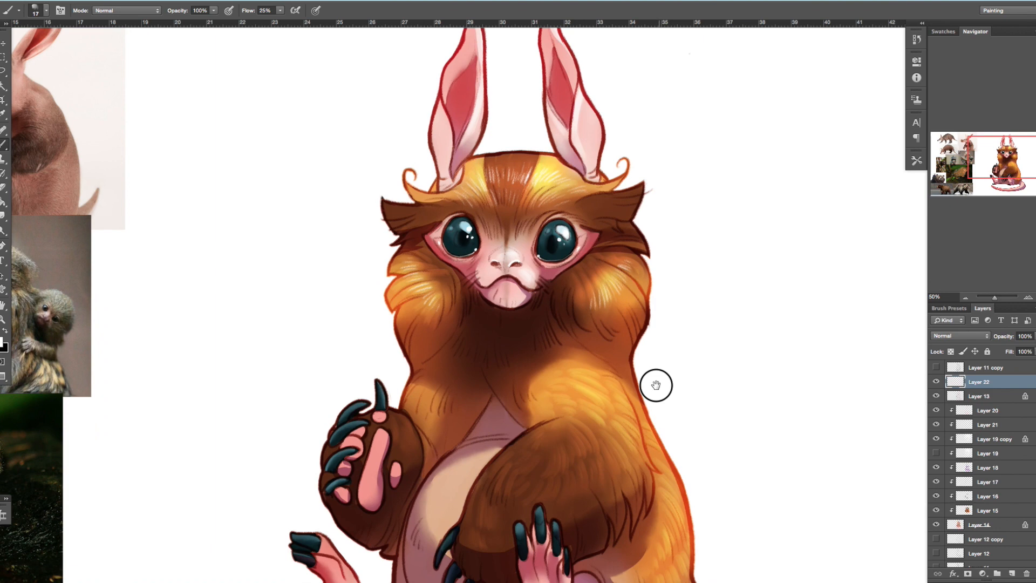
Step: Scroll the canvas while adding fur strand texture and claw highlights
scroll("down", 3)
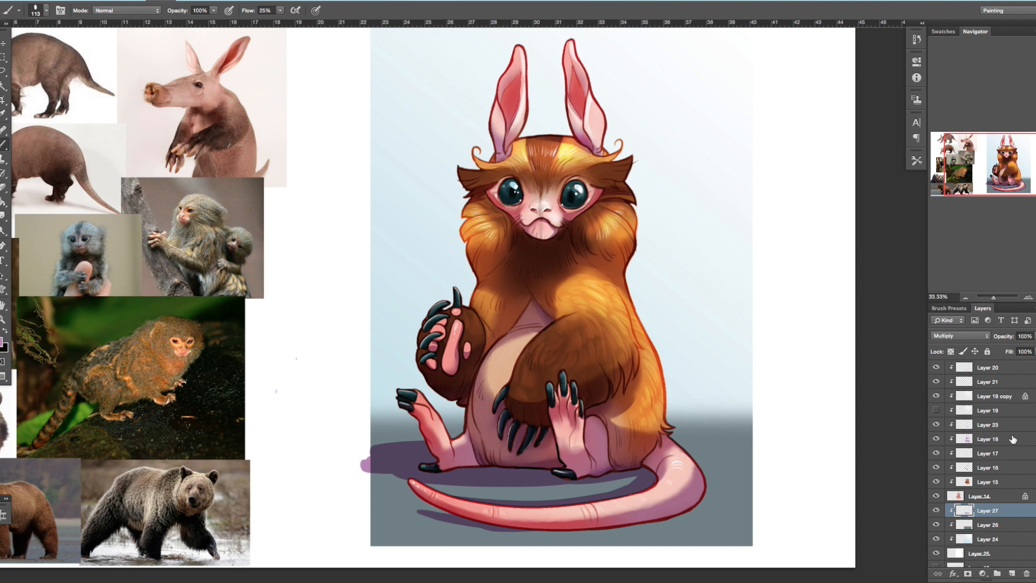
Step: Open the brush preset picker to browse brush tips, size and hardness
left_click(48, 12)
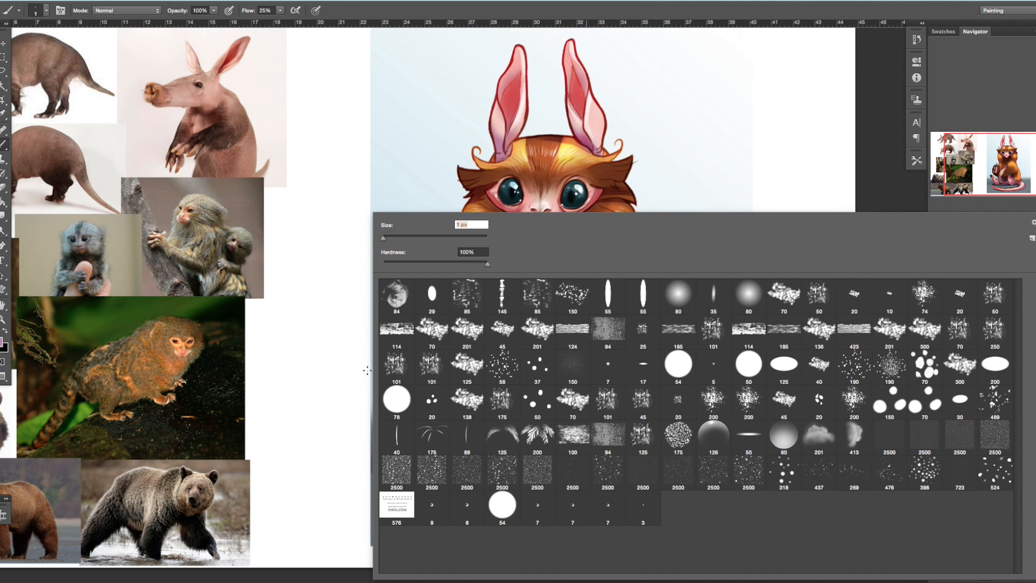